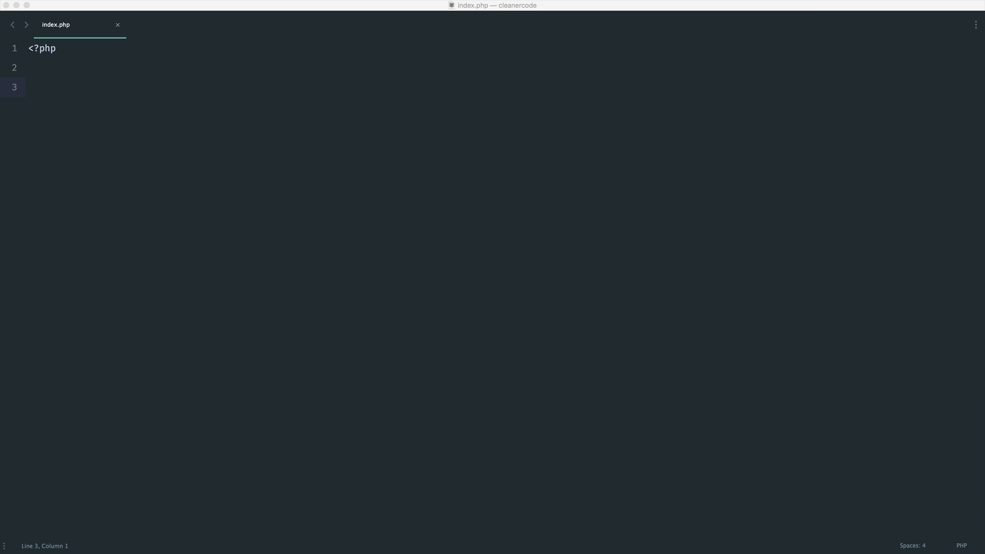
- Begin a User class declaration with braces under the <?php tag
text(class User)
text(public)
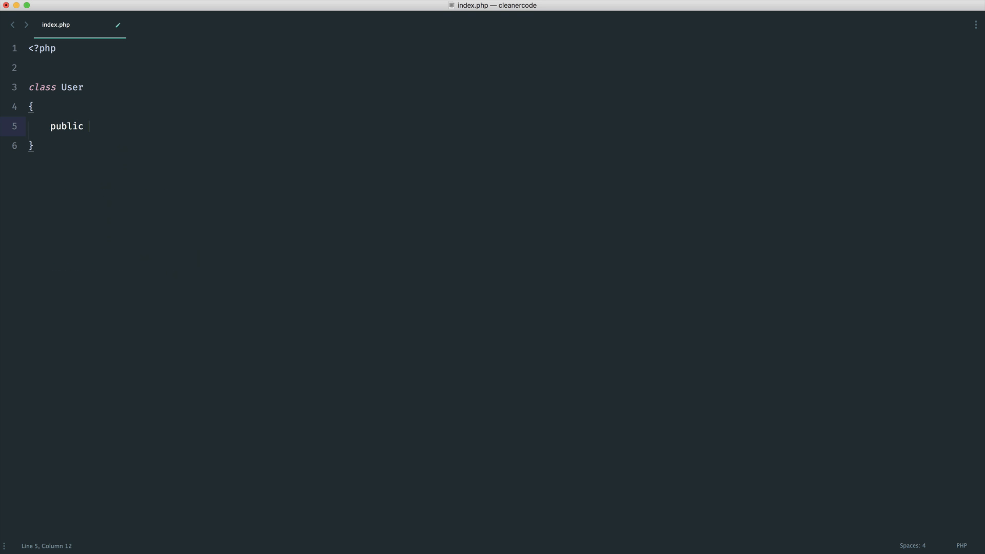
- Add a public fullName() method whose body starts with an empty if block
text(function fullNu)
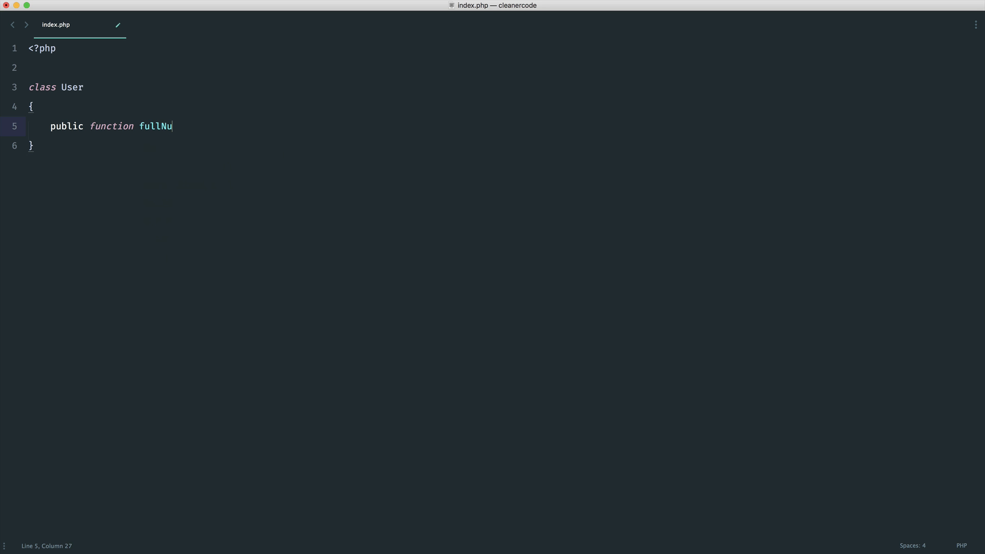
text(me())
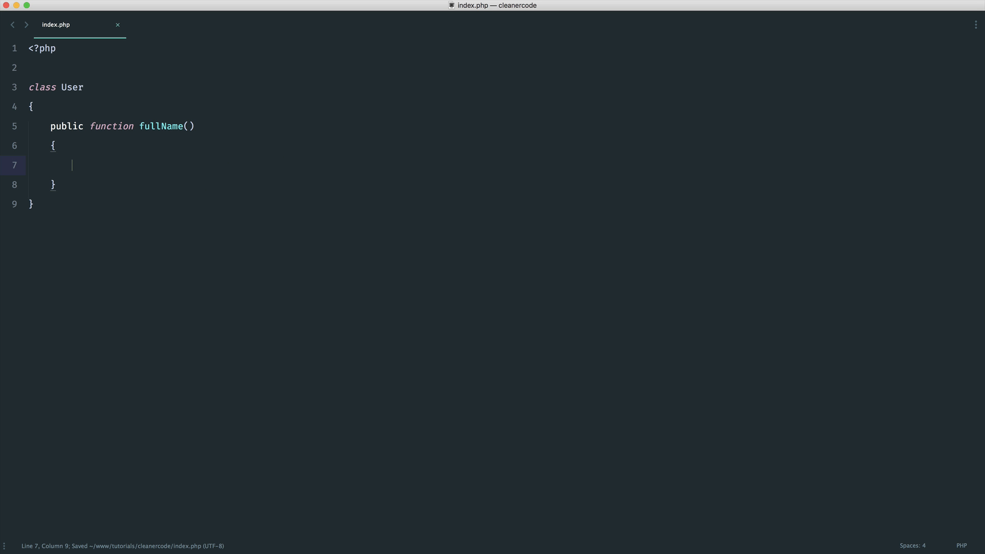
text(//)
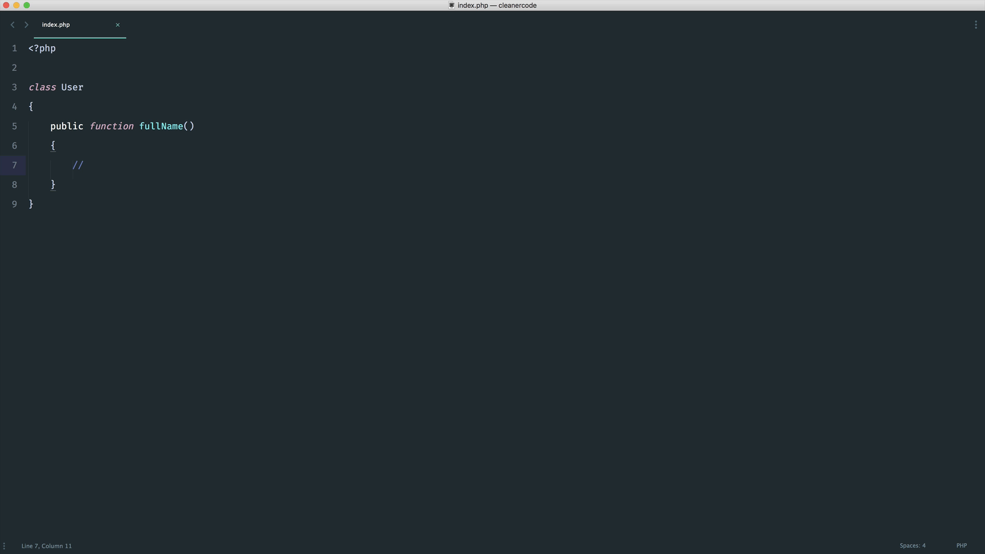
key(Backspace)
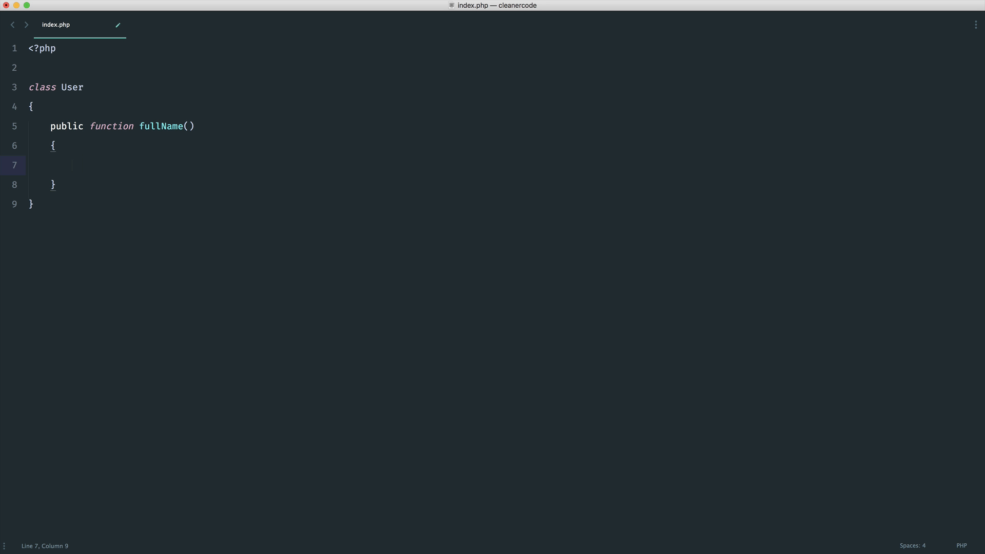
text(if () {)
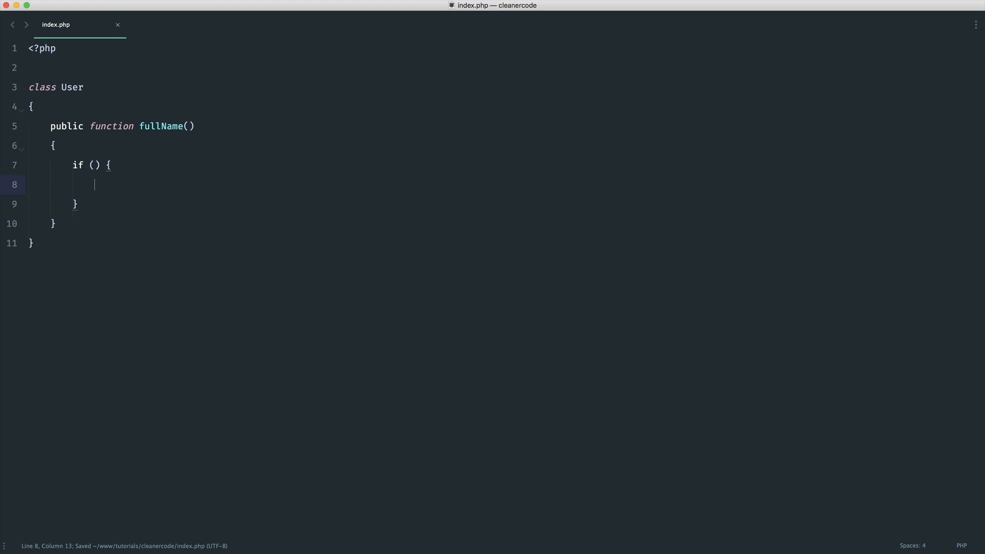
- Check first_name && last_name and return them joined by a space, else return null
text($this->first_name)
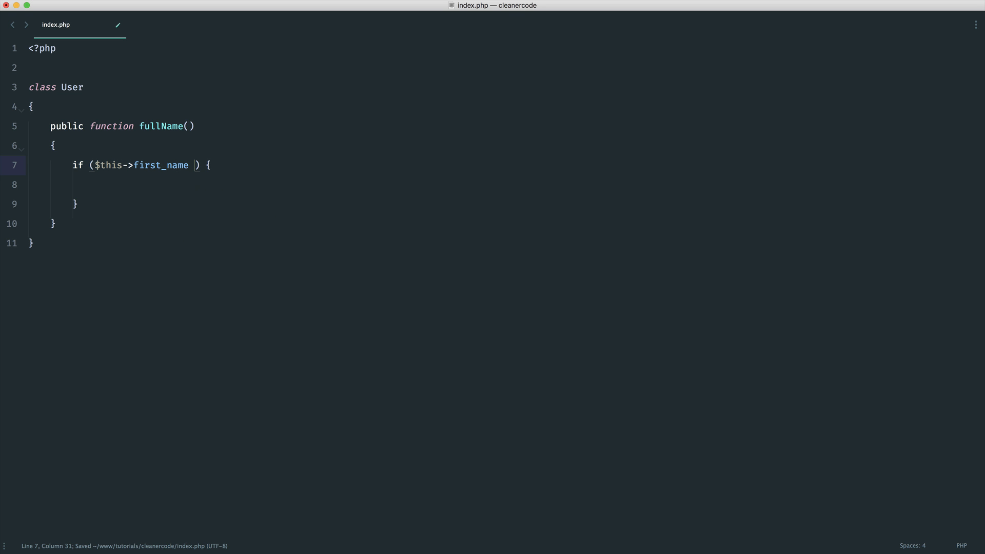
text(&& $this->)
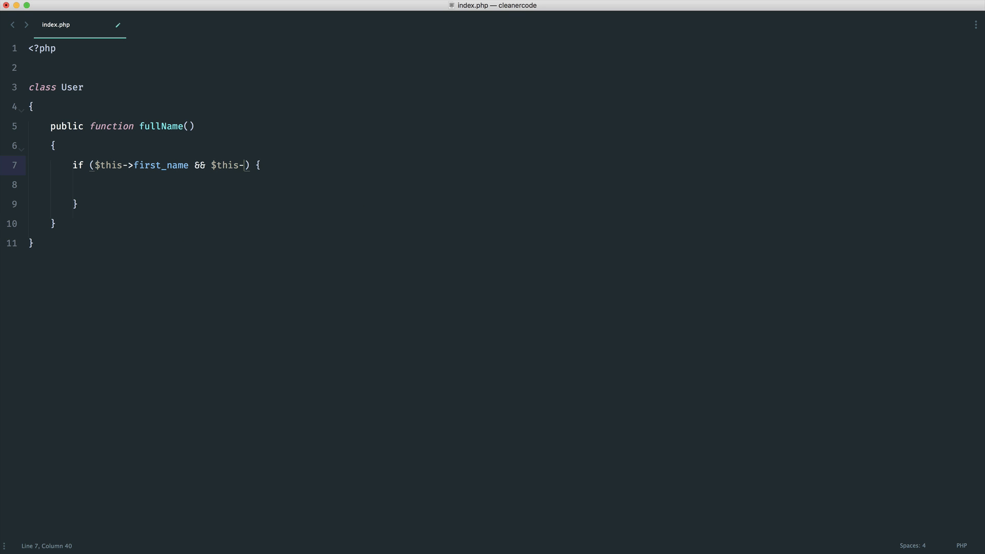
text(last_name)
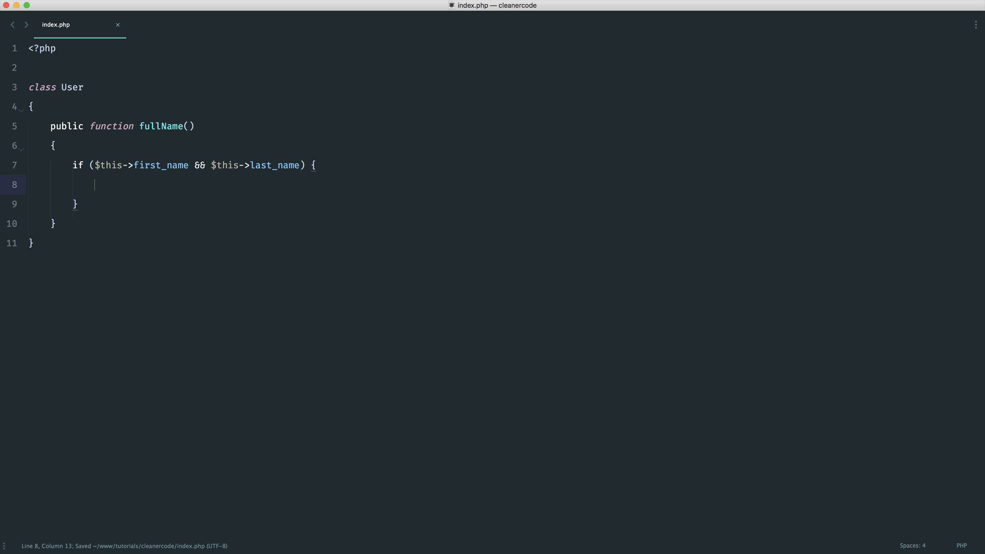
text(return $this->)
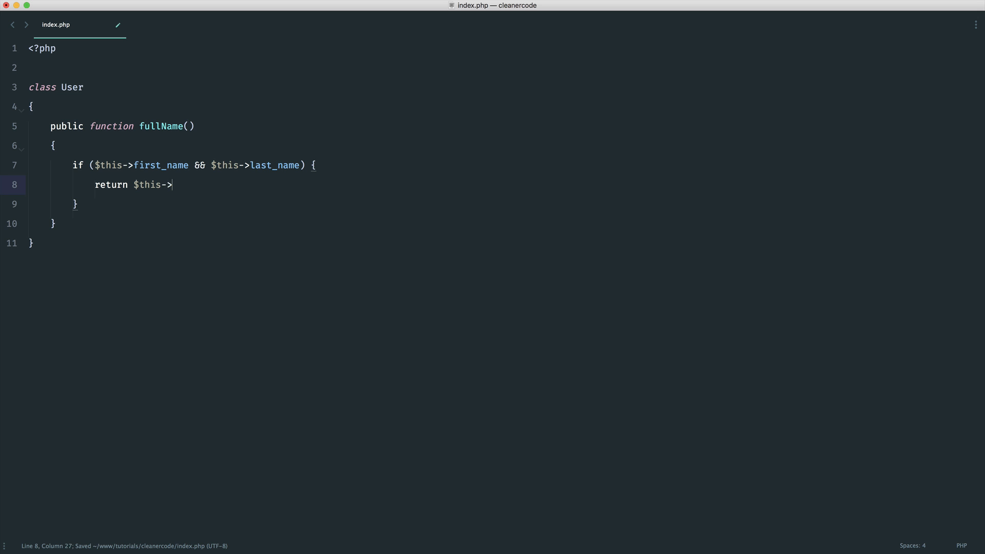
text(first_name . ' ' . $this->last_name;)
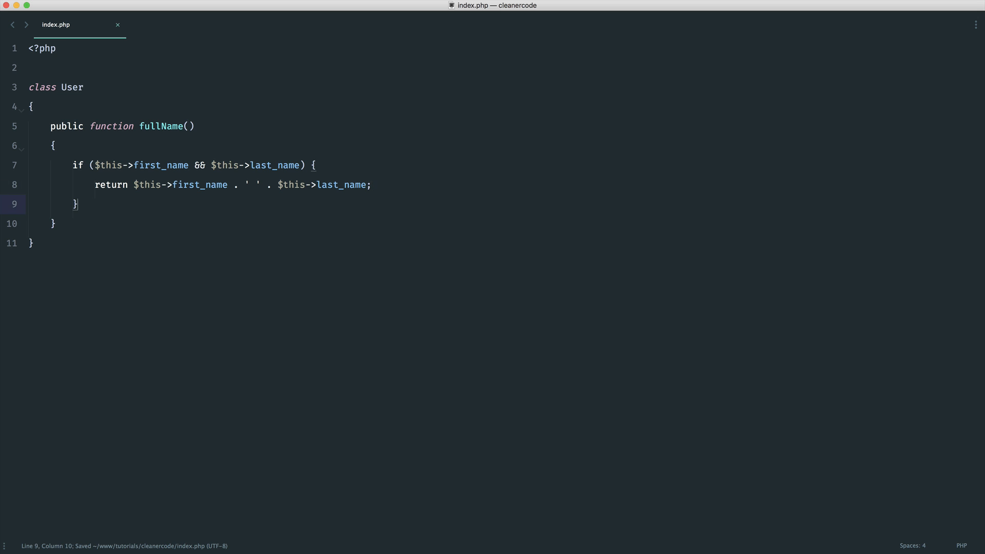
text(return null;)
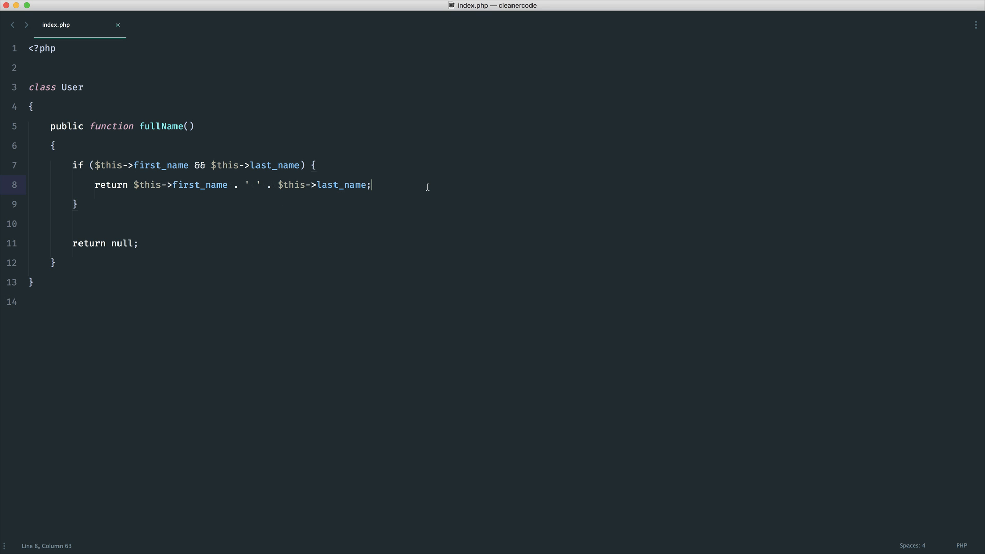
mouse_move(282, 262)
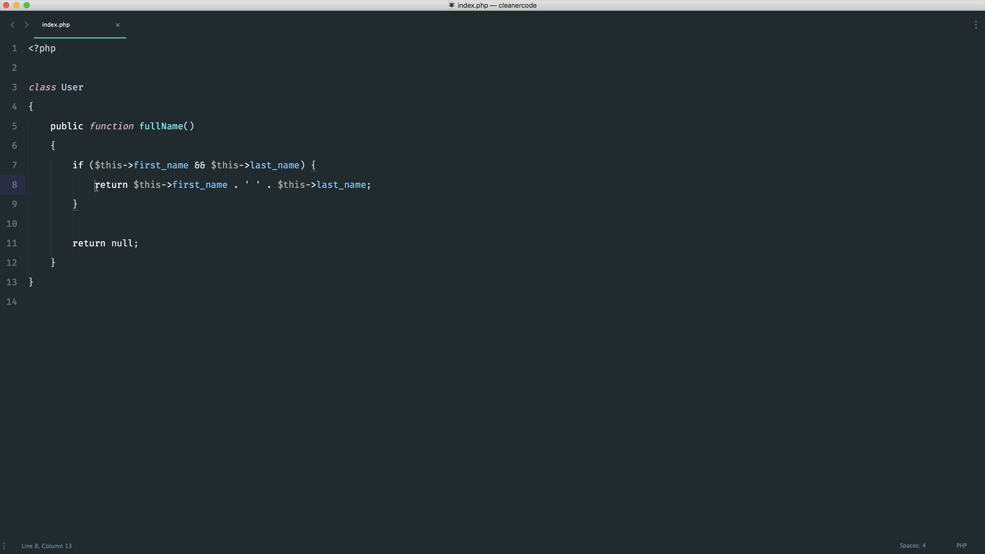
- Move the joined-name return to the end, return null in the negated || guard
key(cmd+x)
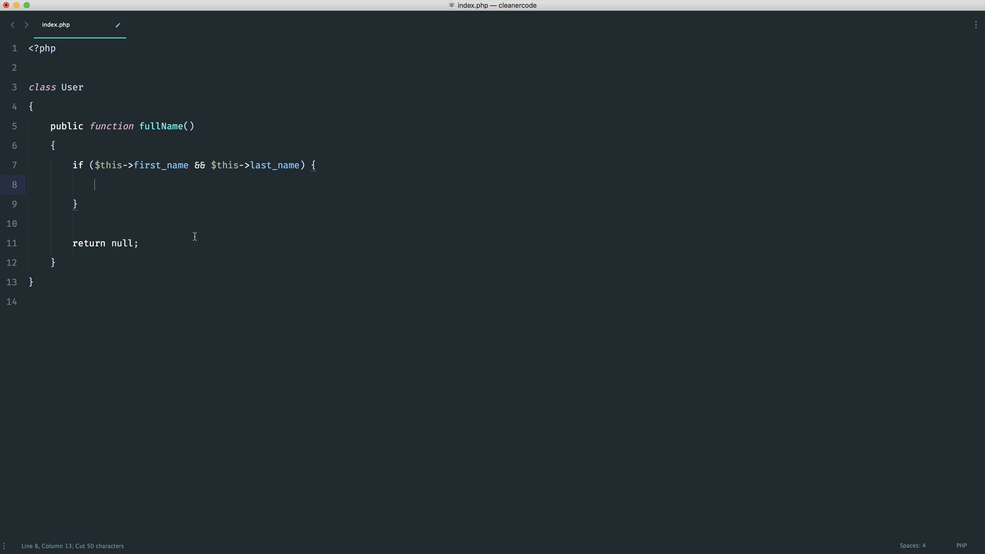
text($this->first_name . ' ' . $this->last_name)
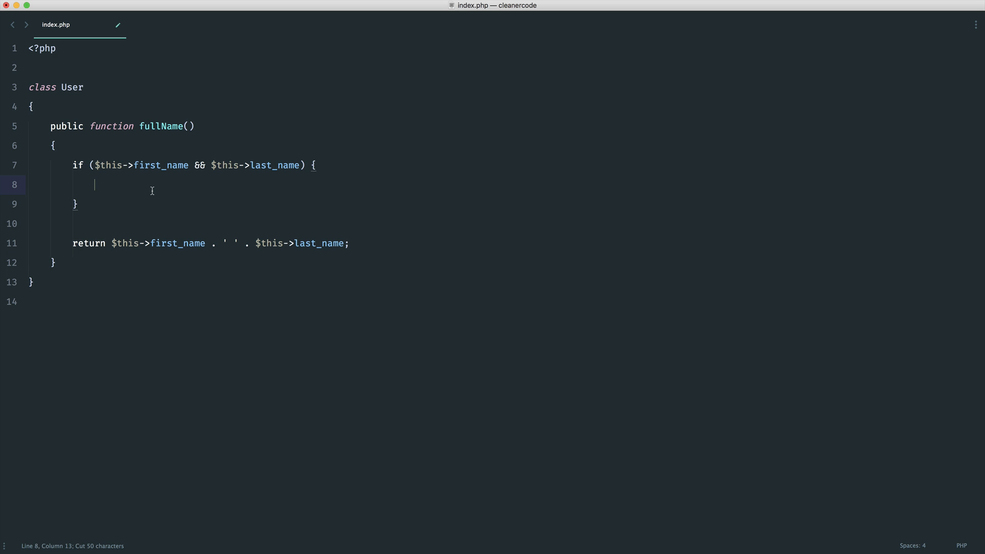
text(return nl)
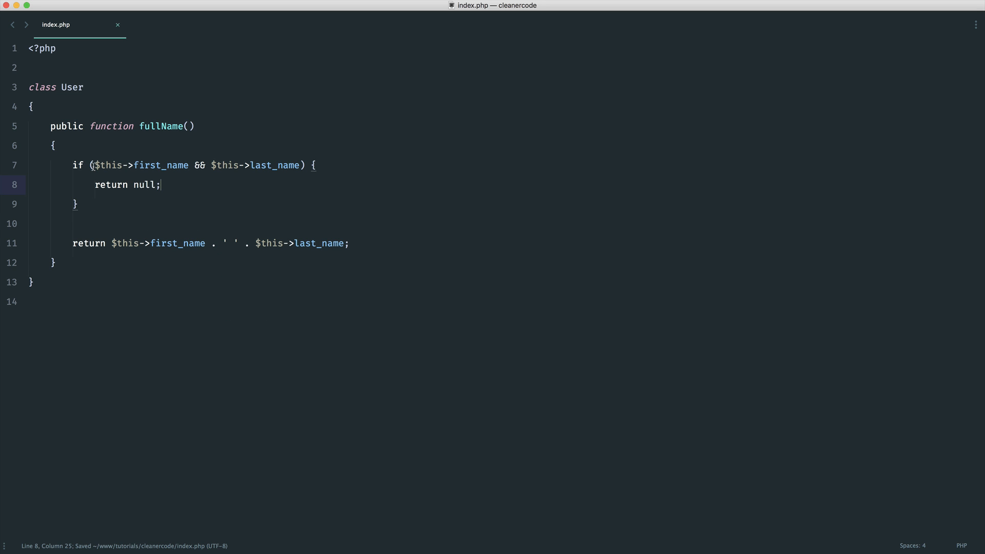
text(!)
text(//)
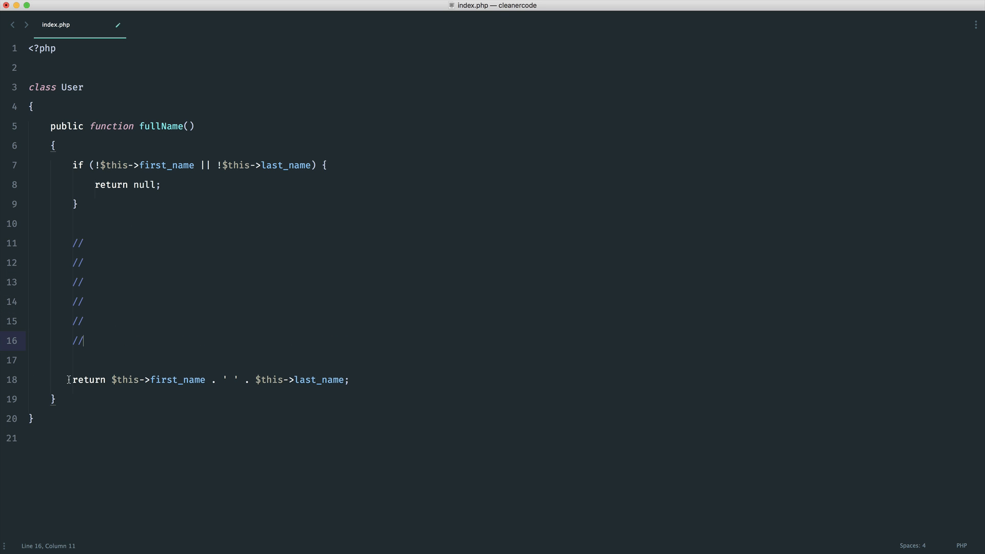
- Delete the placeholder // comment lines between the guard and the final return
double_click(125, 185)
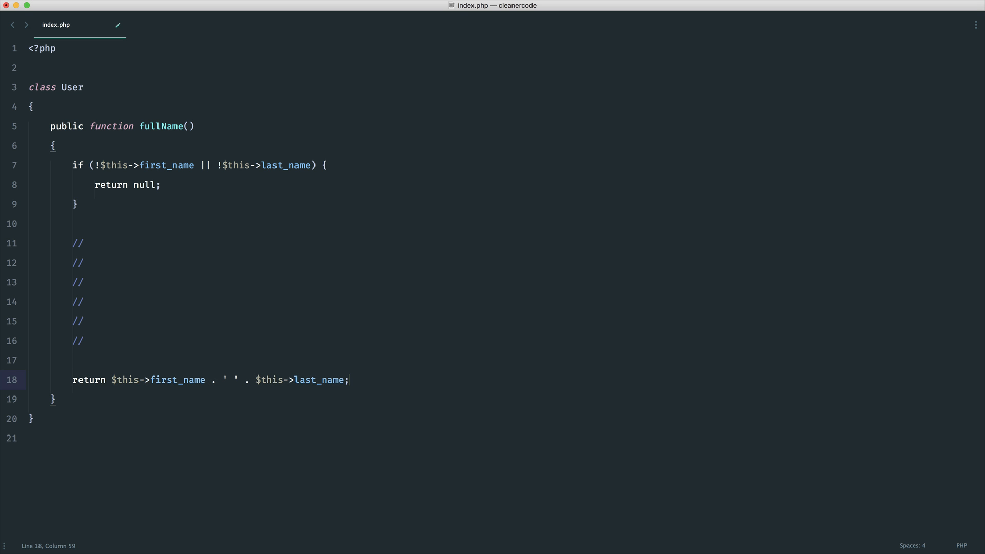
mouse_move(182, 359)
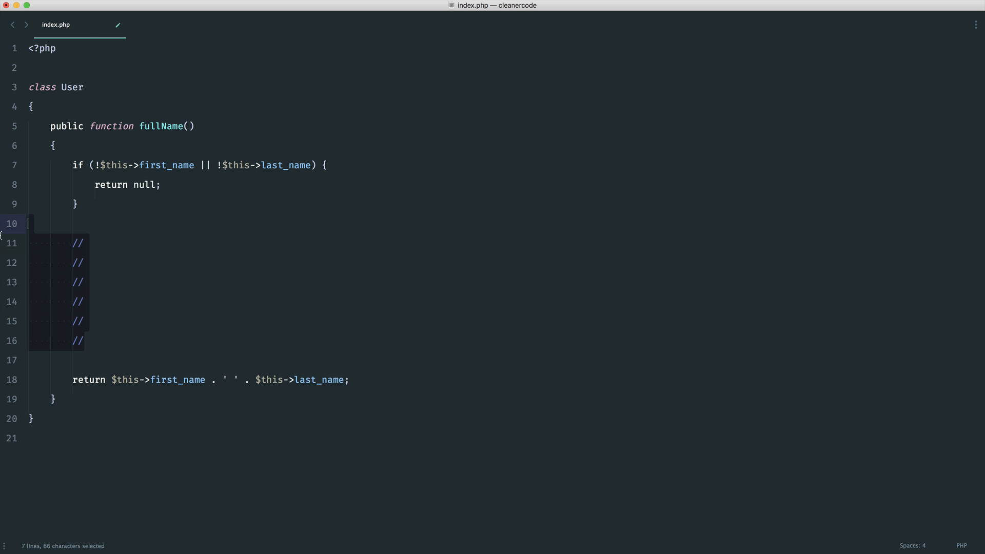
key(Delete)
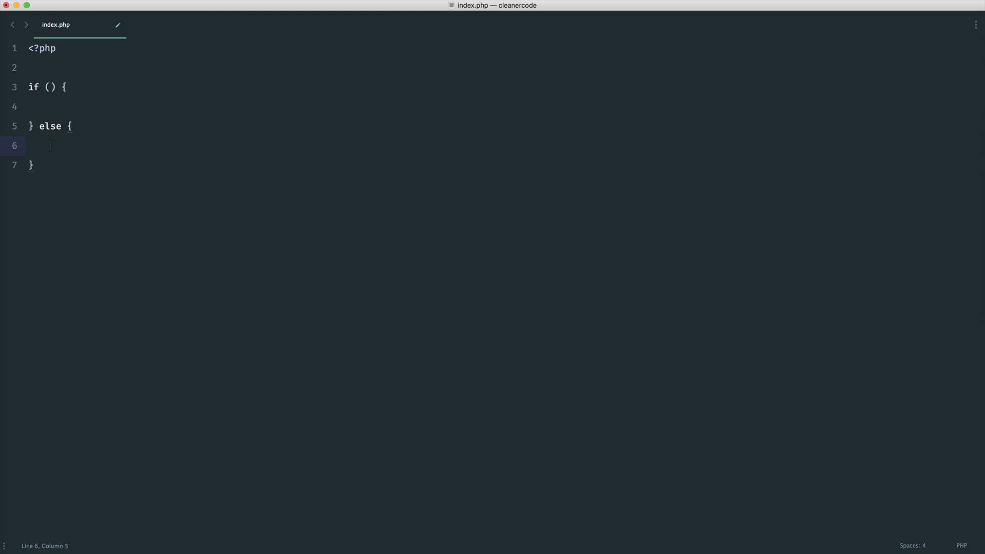
- Write an empty if () { } skeleton below the PHP opening tag
text(if ())
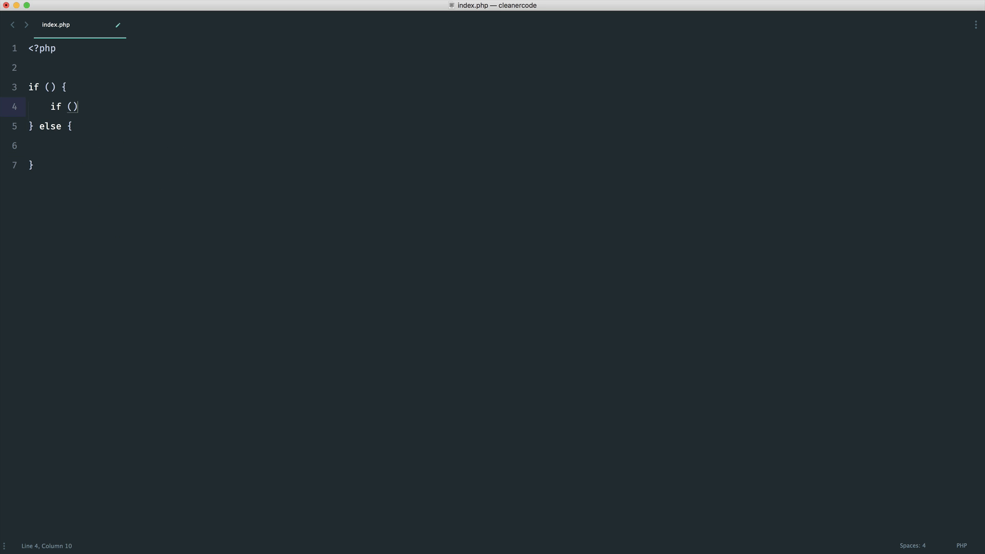
text({)
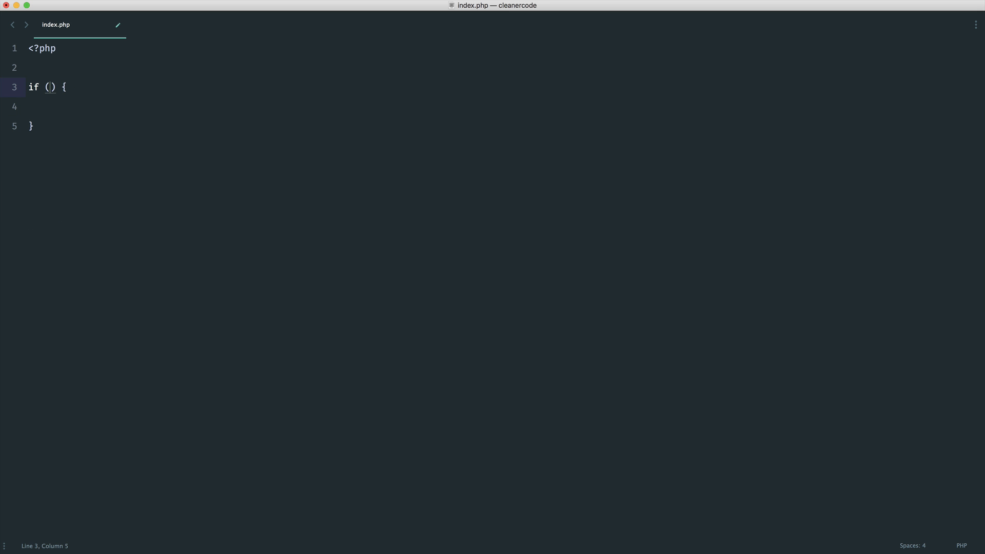
- Check isset($_POST['file']) and nest an in_array check on $fileExtension
text(isset($)
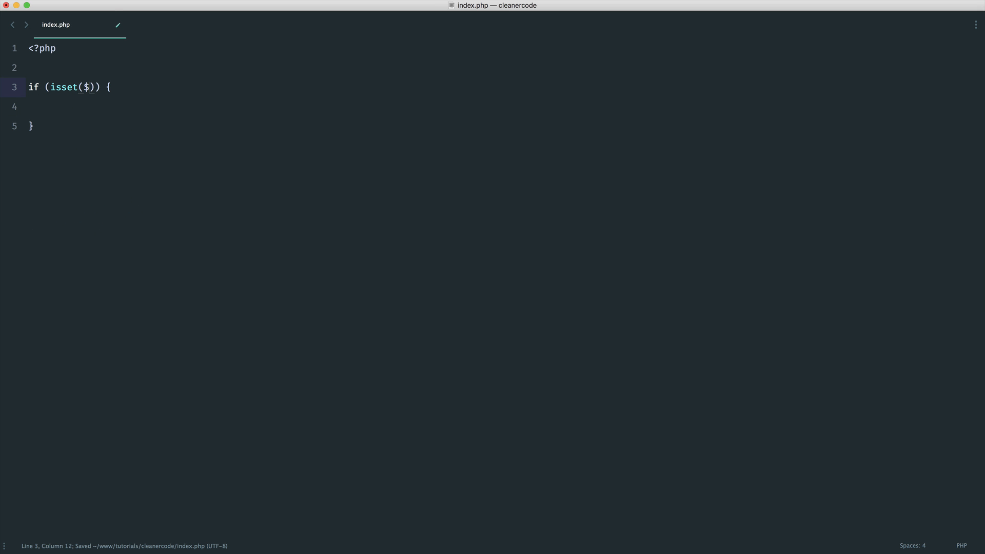
text(_POST['fi')
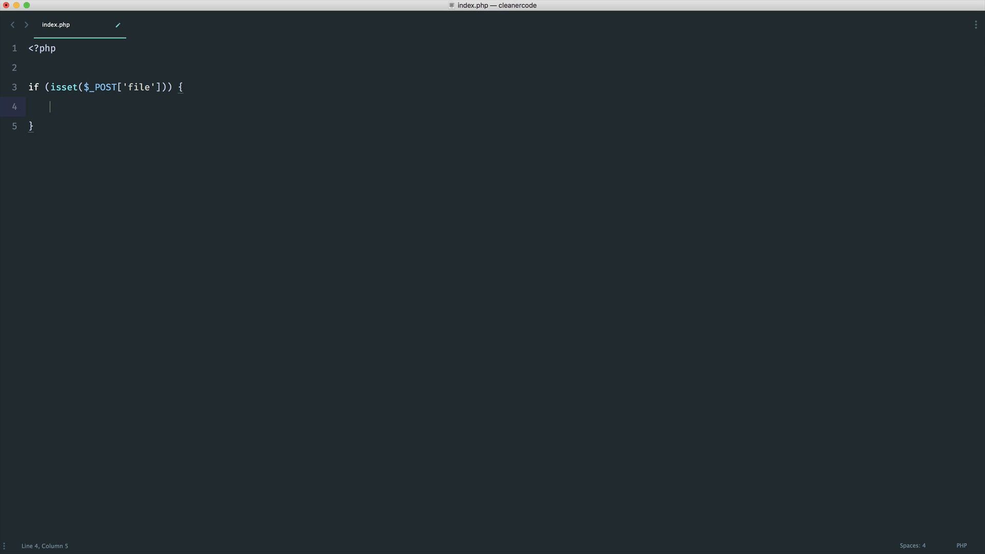
mouse_move(104, 115)
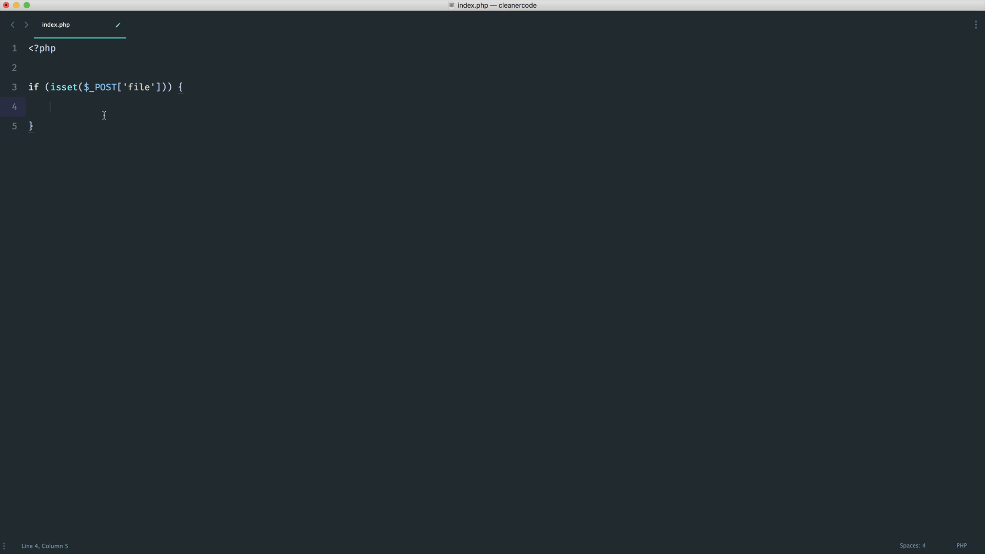
mouse_move(174, 132)
text(if () {)
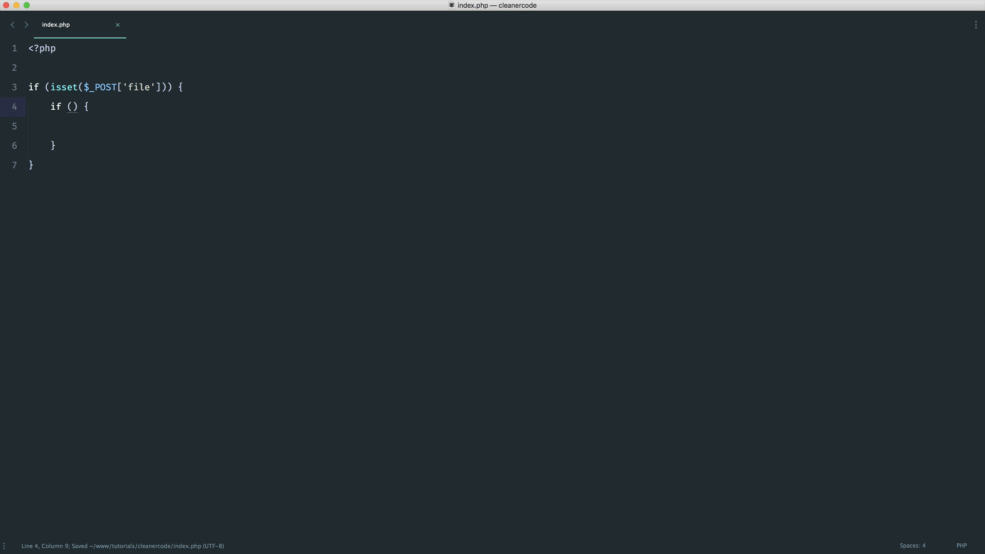
text(in_array($)
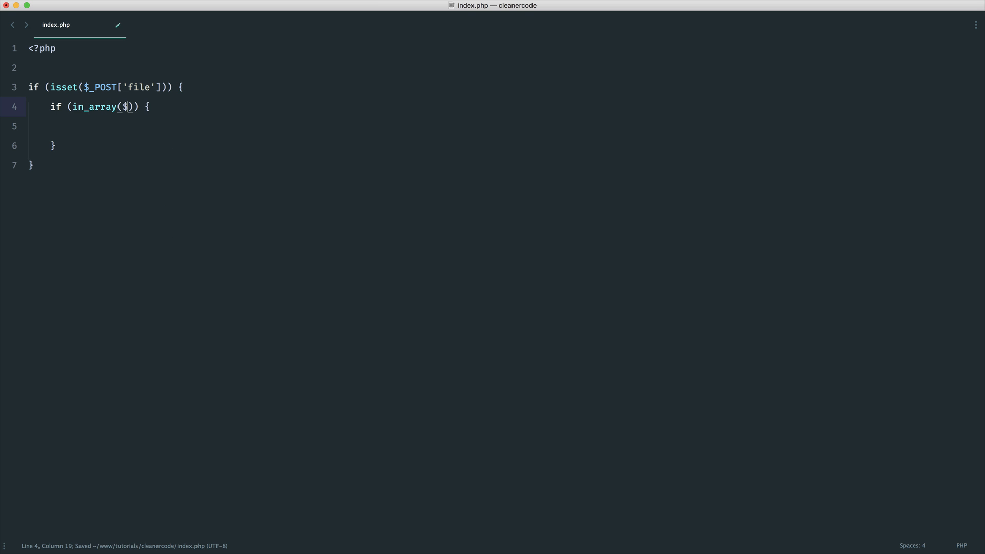
text(fileExtension)
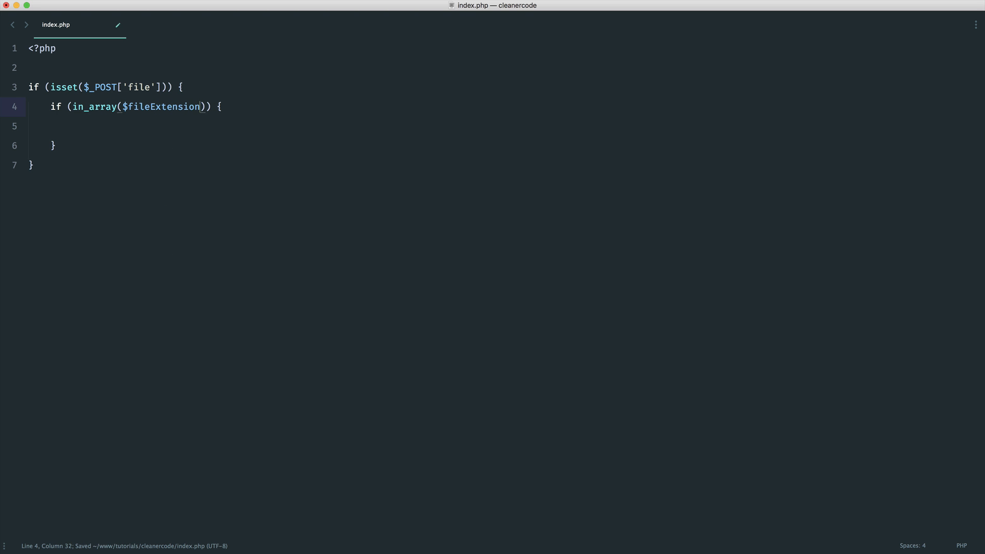
text(, $)
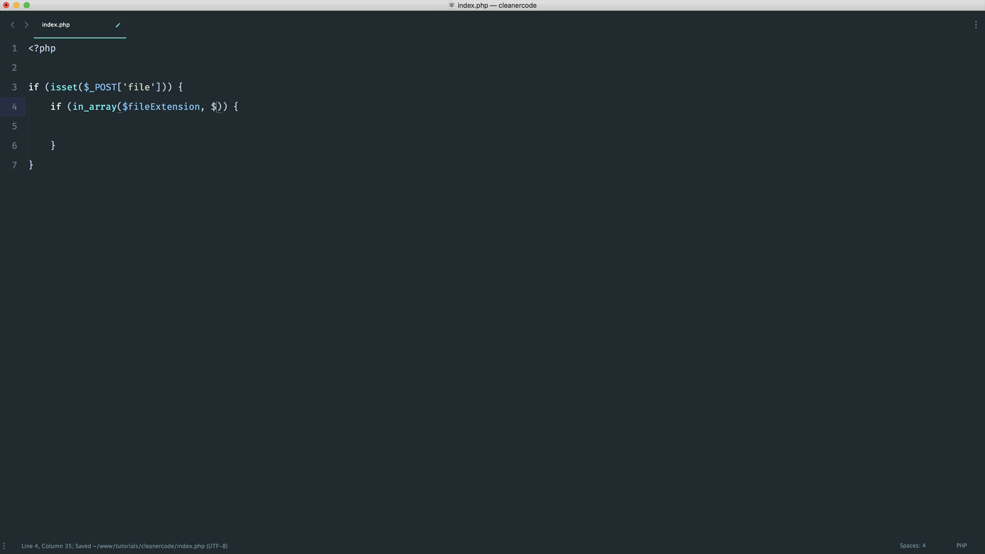
- Complete $allowedFileExtensions, add '// Upload file' and an else with return; and redirect comment
text(allowedFile)
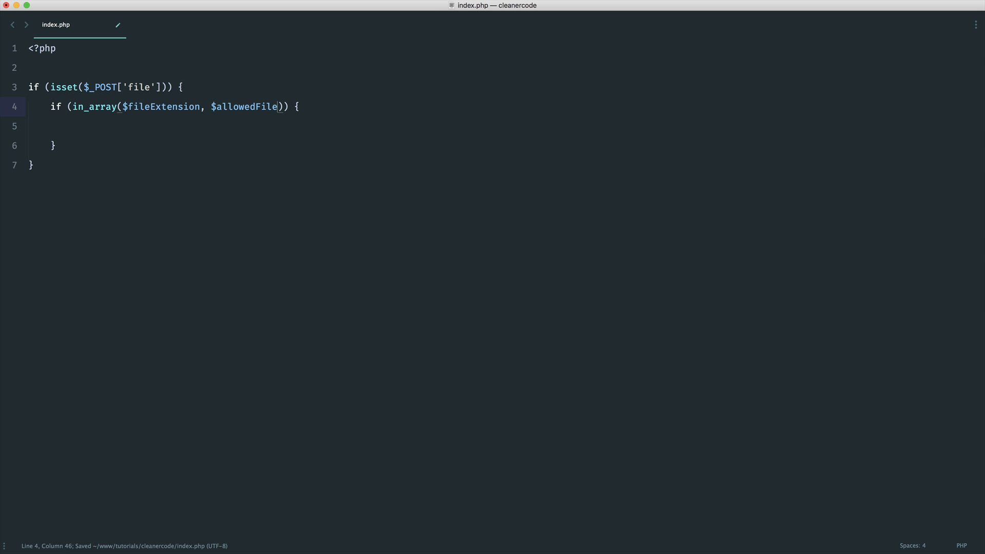
text(Exte)
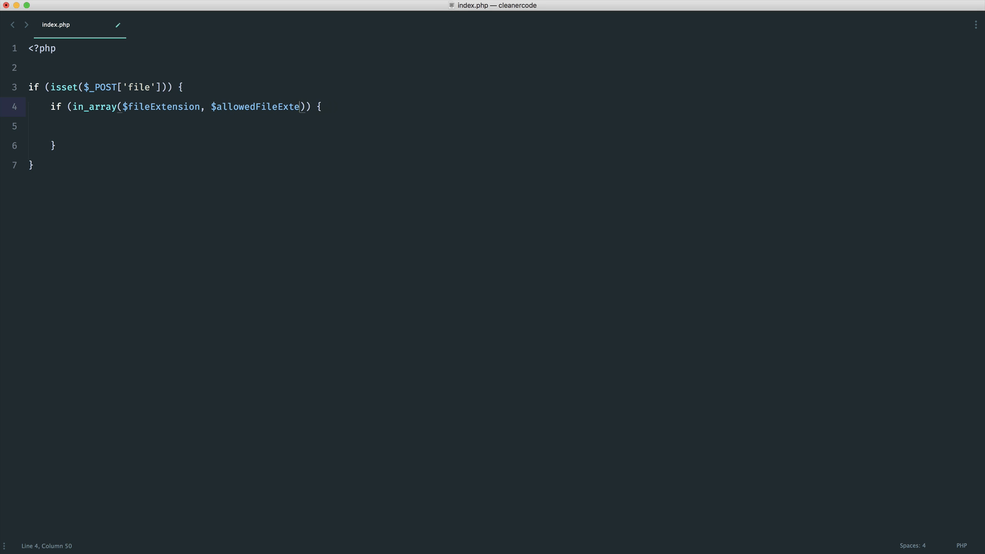
text(nsions))
click(503, 126)
text(//)
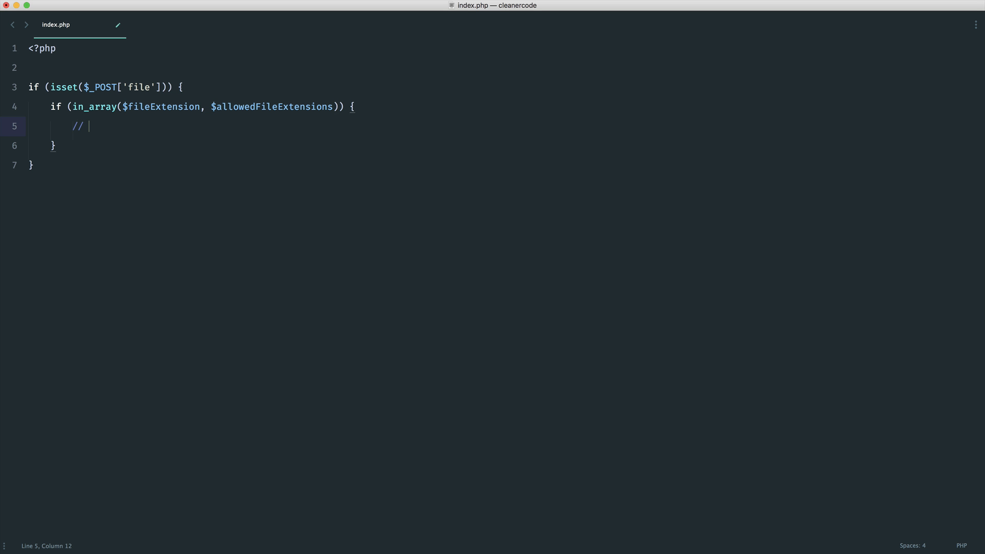
text(Uploaf)
click(166, 145)
text( else {)
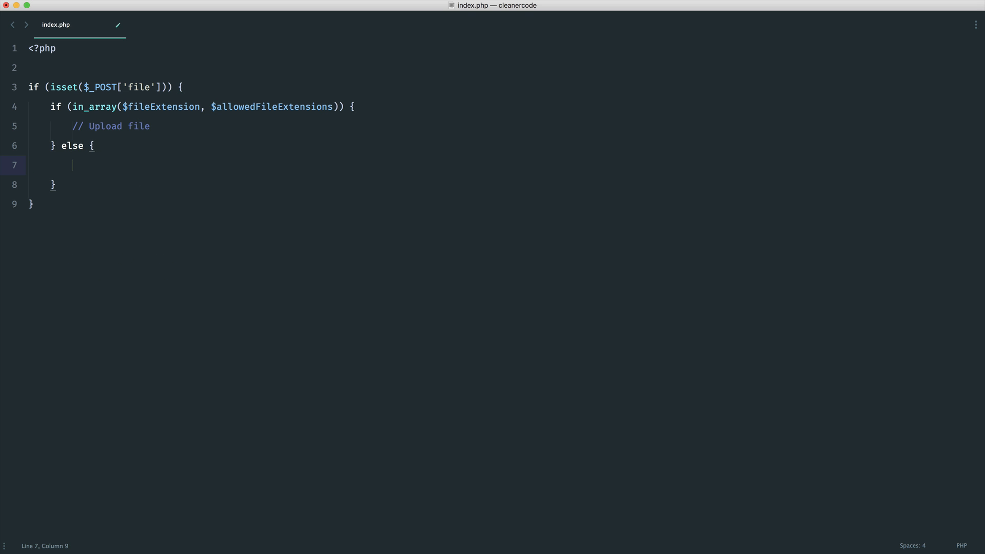
text(return;)
text(// Error and redi)
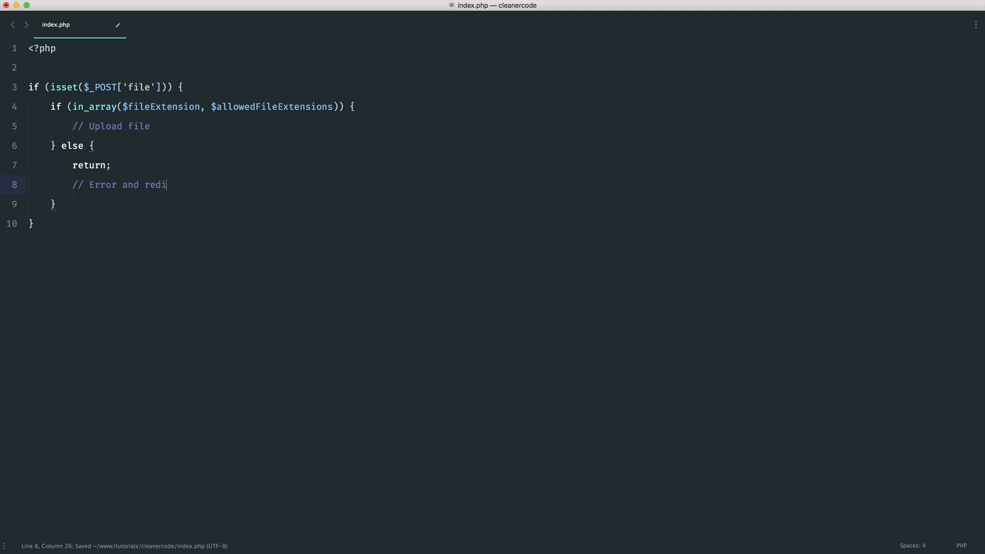
text(rect)
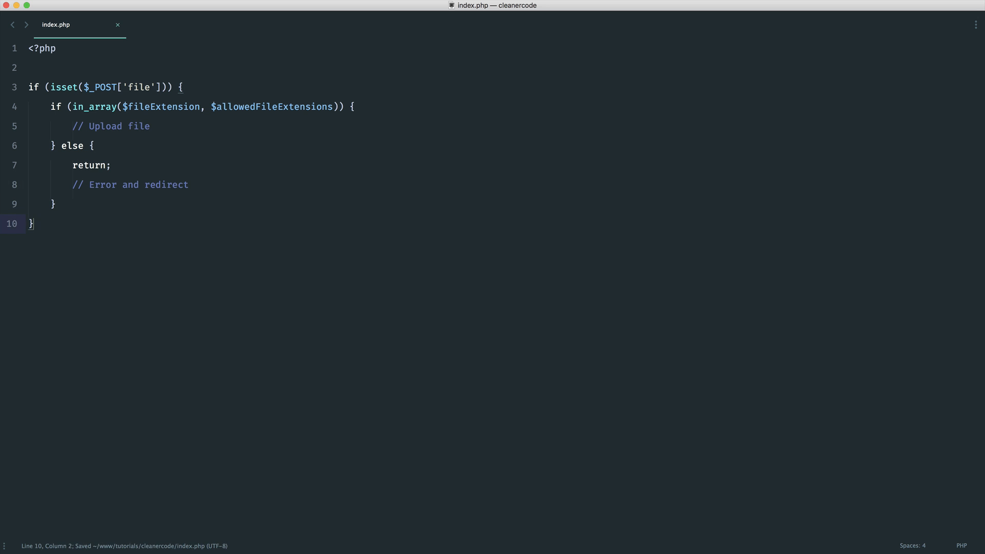
mouse_move(84, 199)
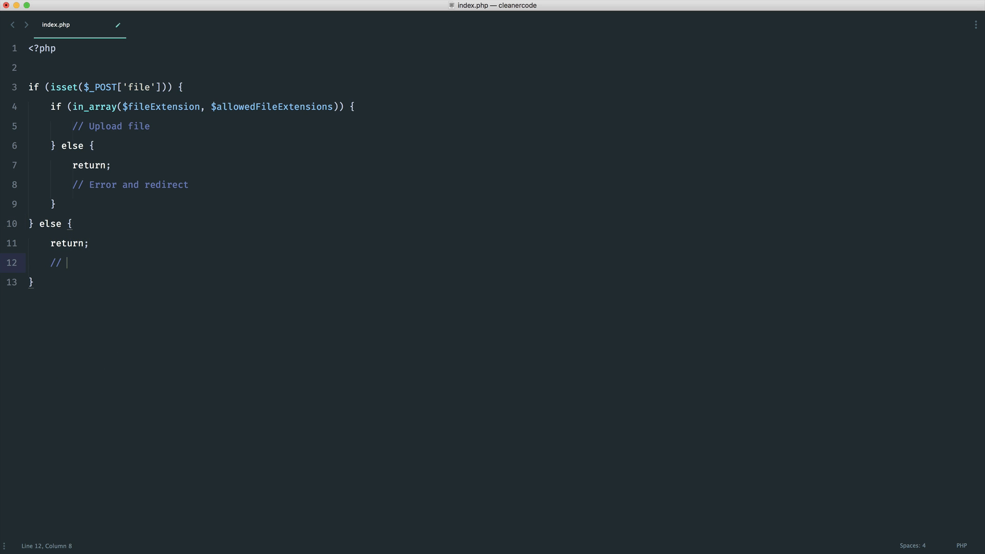
- Comment the outer else with 'Error and redirect' and leave blank lines below
text(Error and redirect)
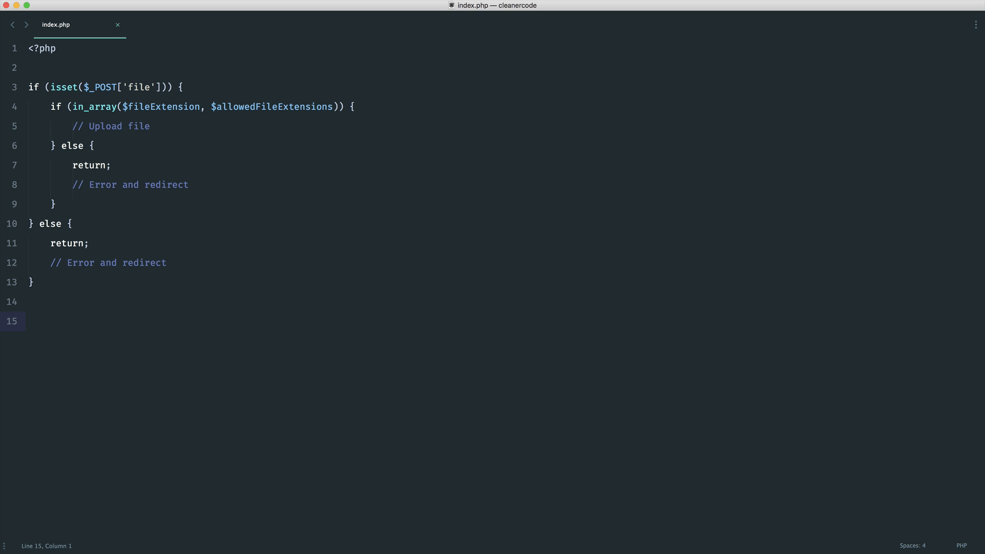
mouse_move(179, 166)
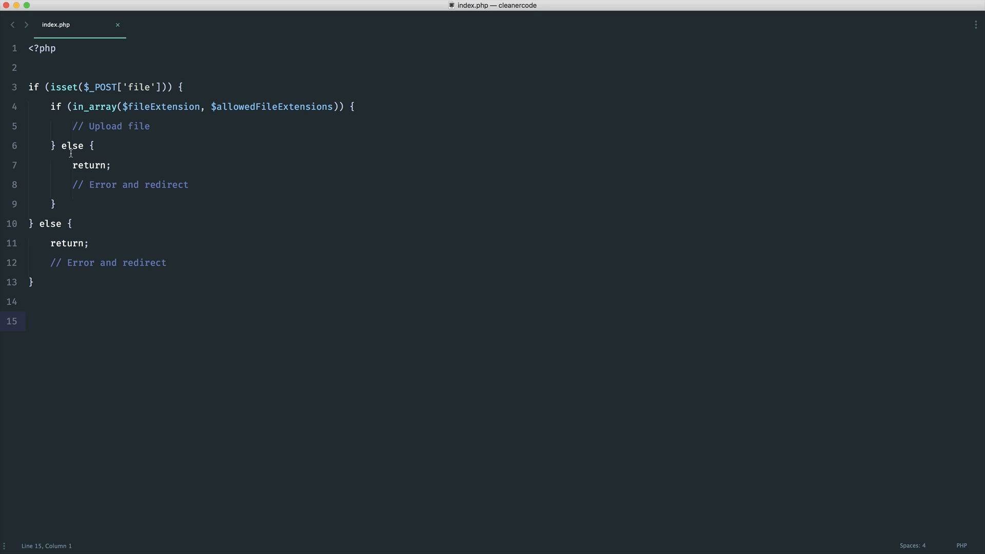
mouse_move(73, 380)
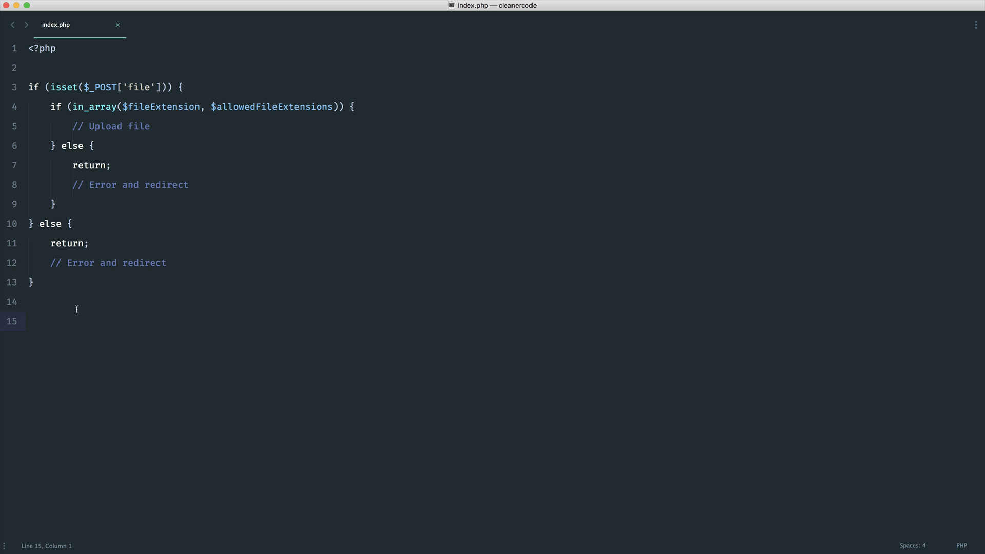
- Comment out the nested if/else block and start a new empty if () below it
key(cmd+/)
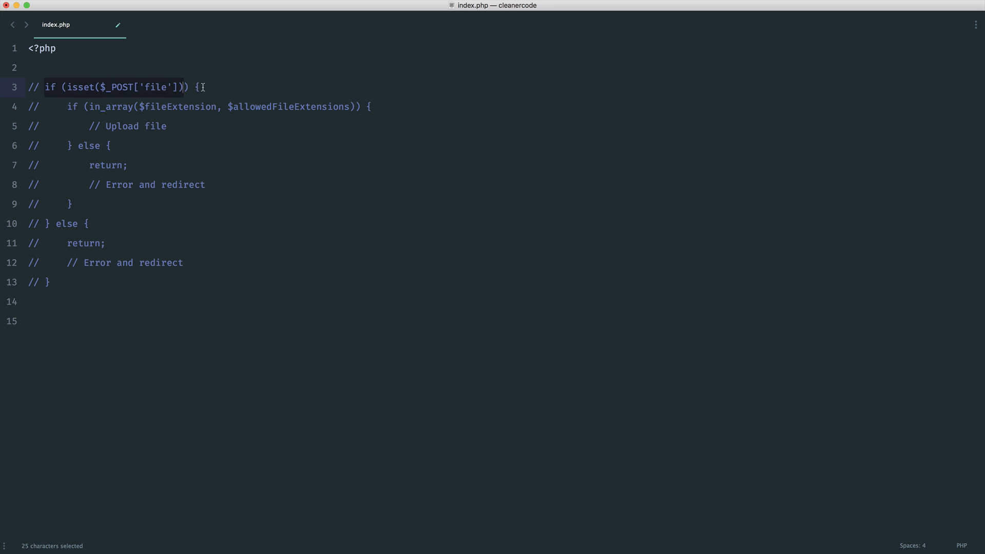
text(if ())
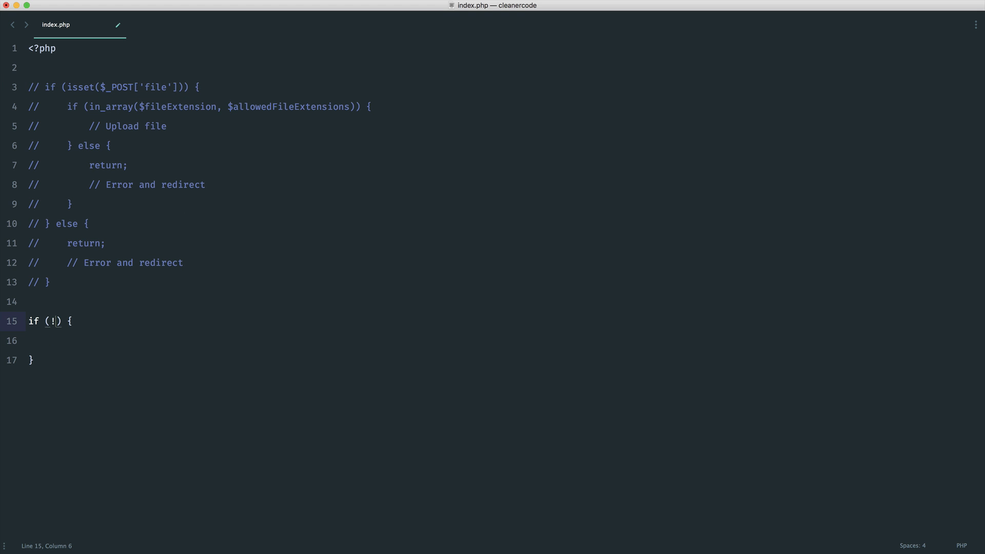
- Write guard if (!isset($_POST['file'])) { return; // Error and redirect }
text(isset($)
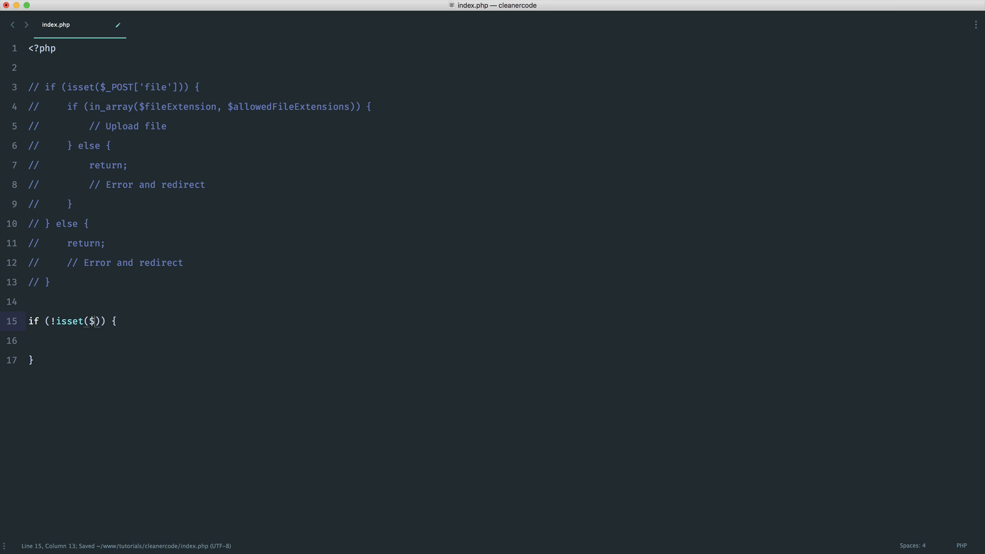
text(_POST['f')
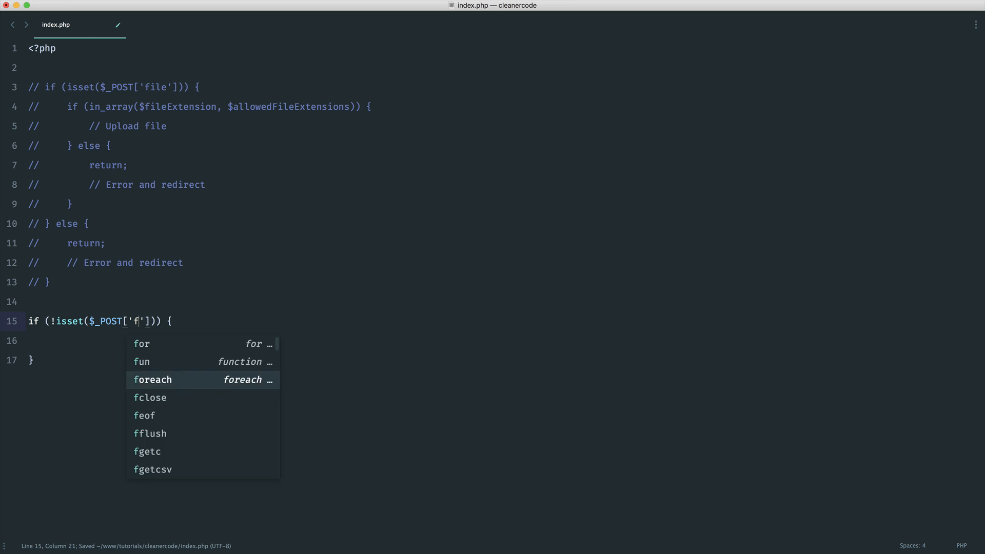
text(ile)
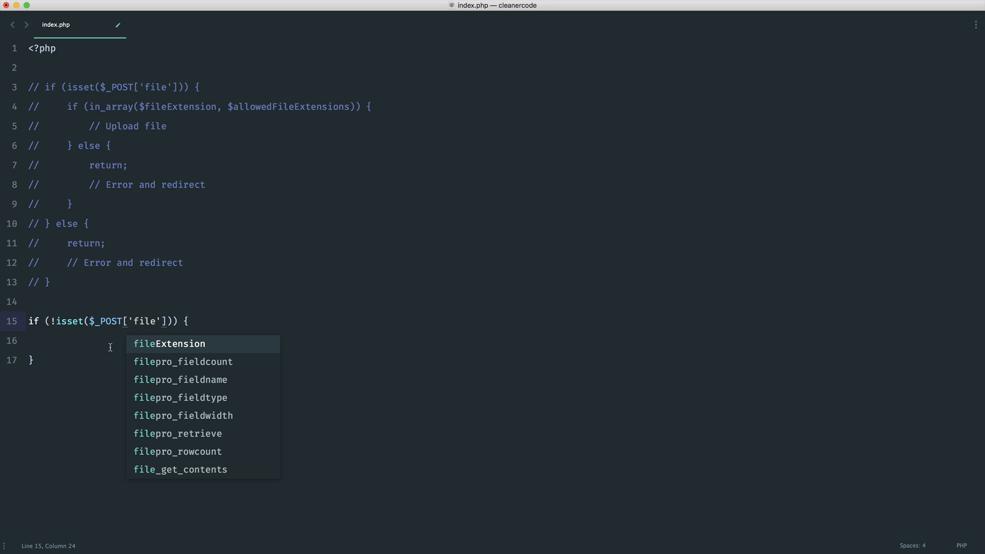
text(returnl)
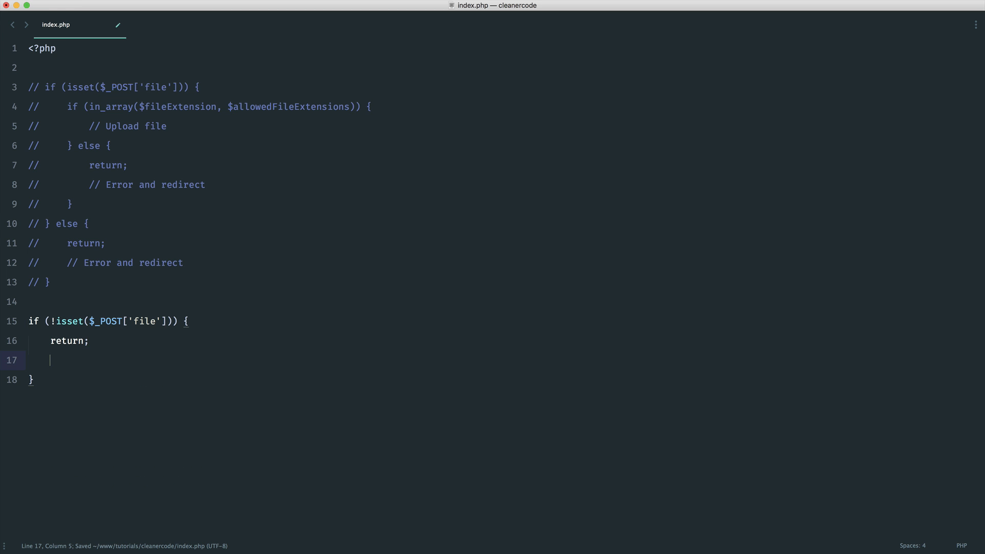
text(// Error a)
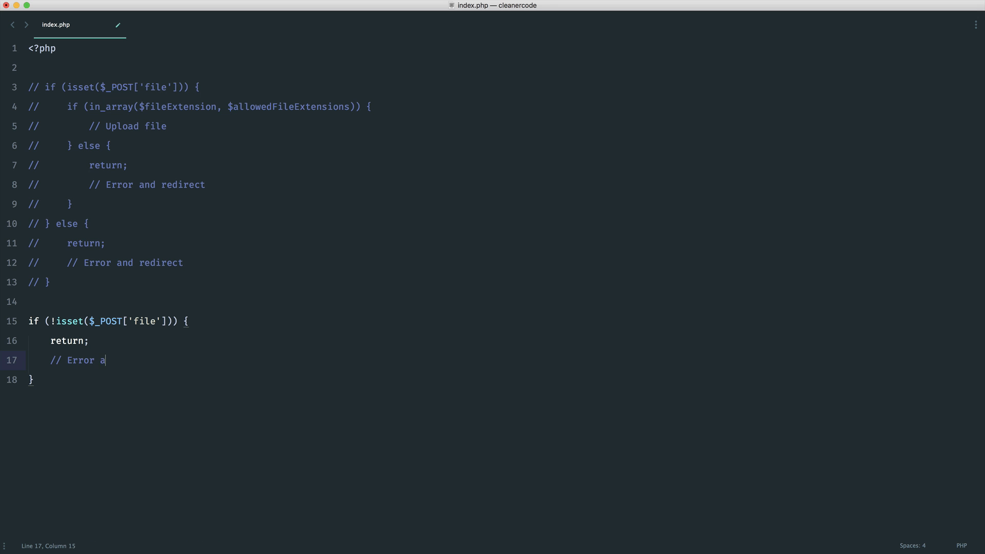
text(nd redirect)
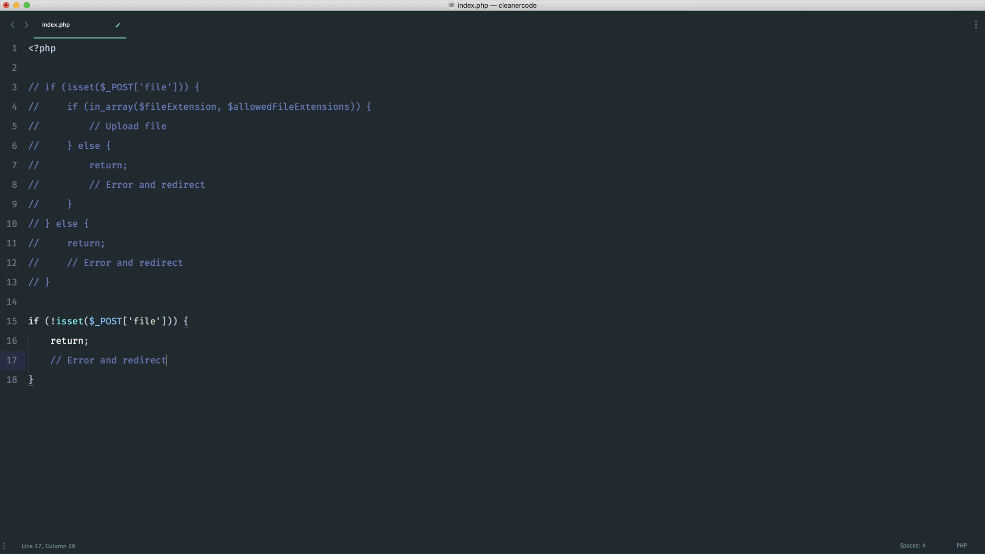
- Start a second empty if () block on a new line below the first guard
key(enter)
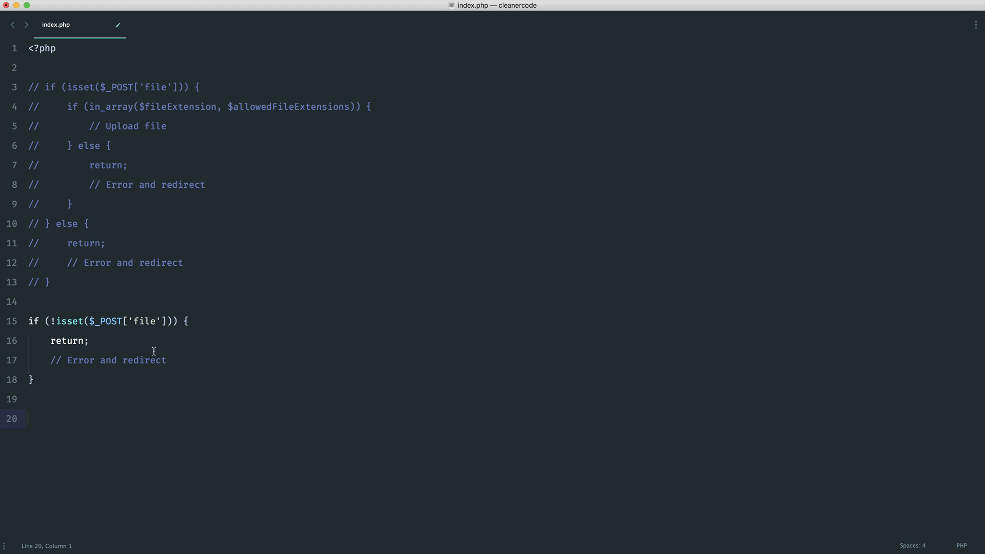
mouse_move(123, 402)
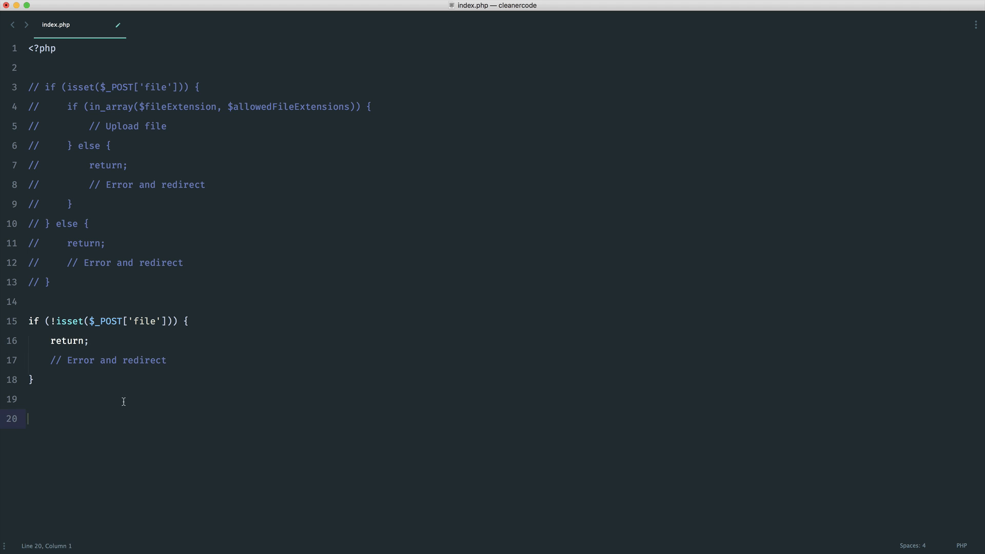
drag(89, 341, 167, 360)
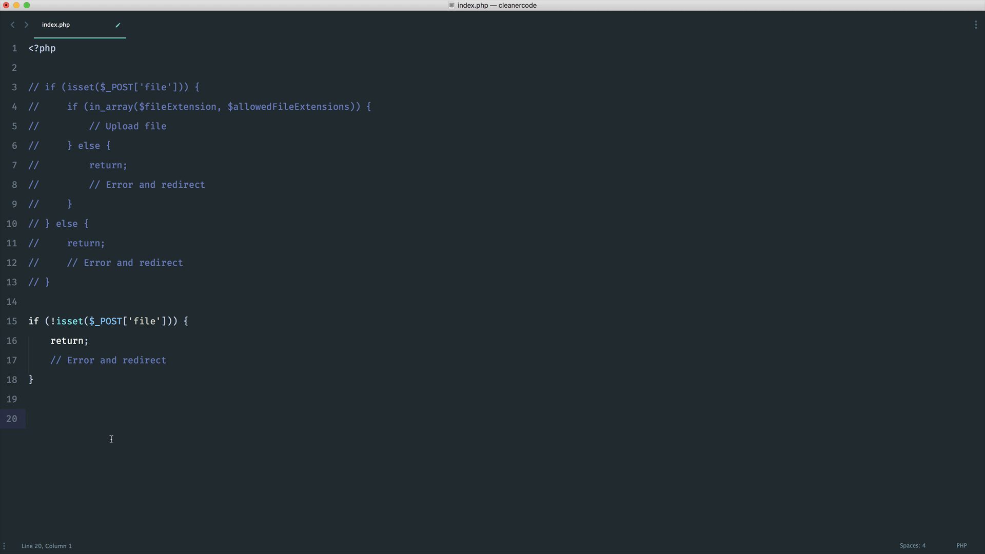
text(if () {)
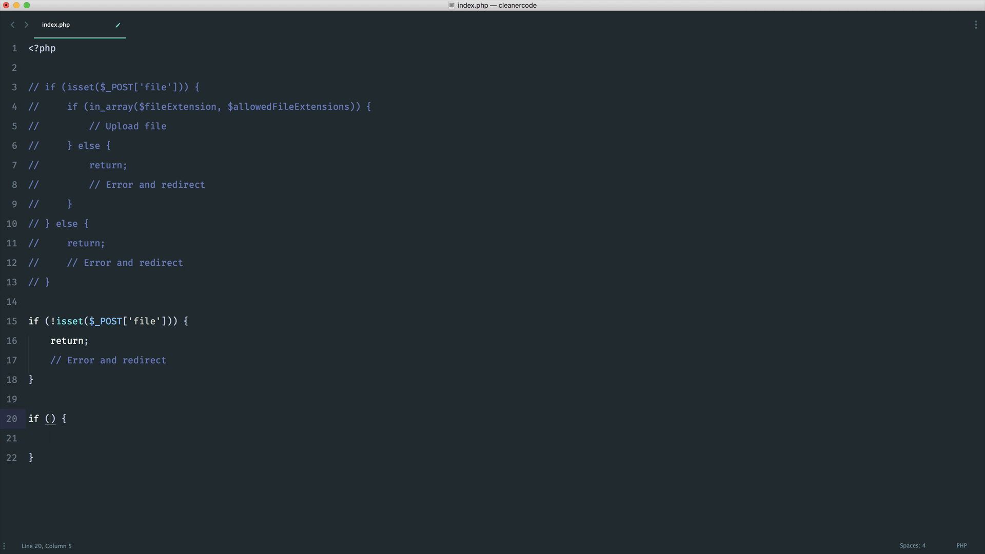
mouse_move(88, 448)
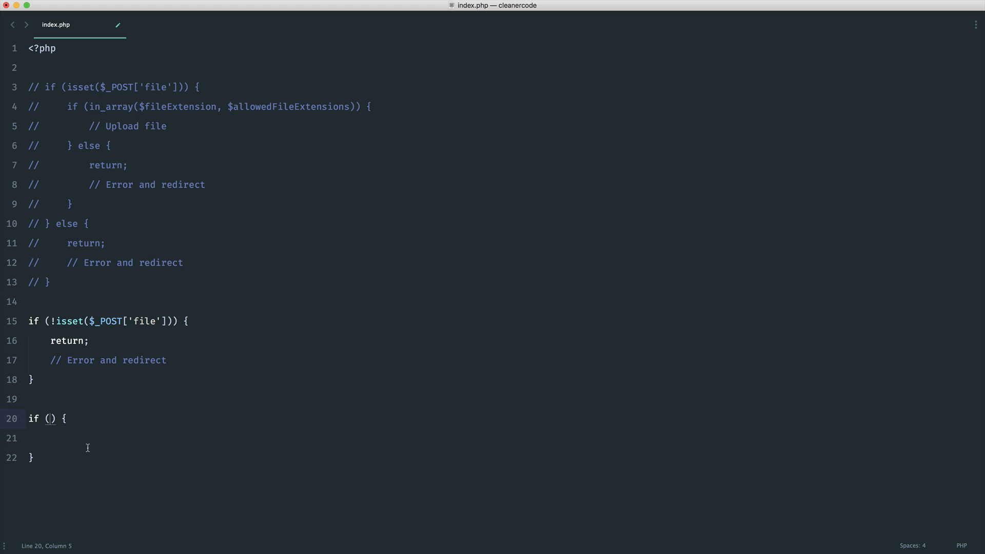
- Guard !in_array($fileExtension, $allowedFileExtensions) returning with error-and-redirect comment, then save
text(in_array)
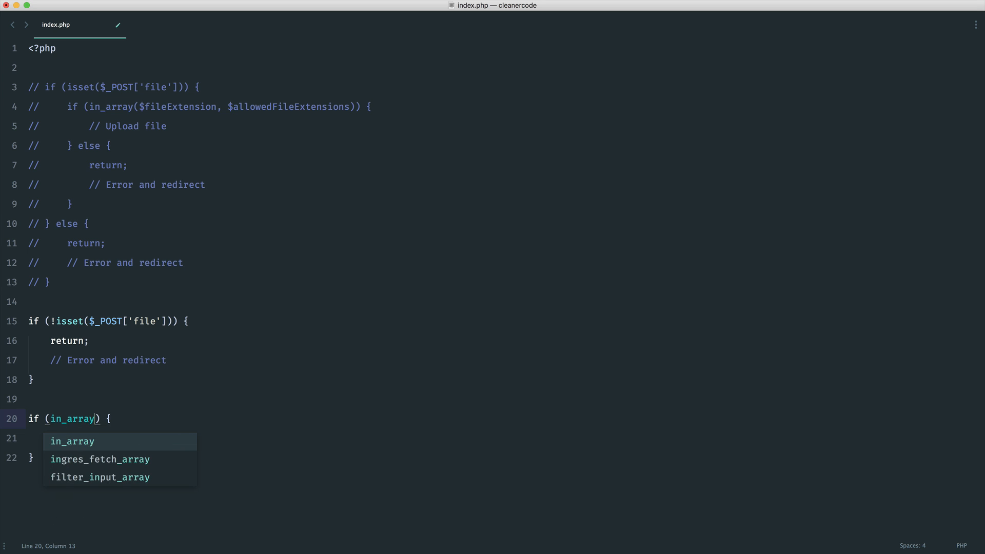
text($fileExtension, $allowedFileExtensions))
click(114, 439)
text(return;)
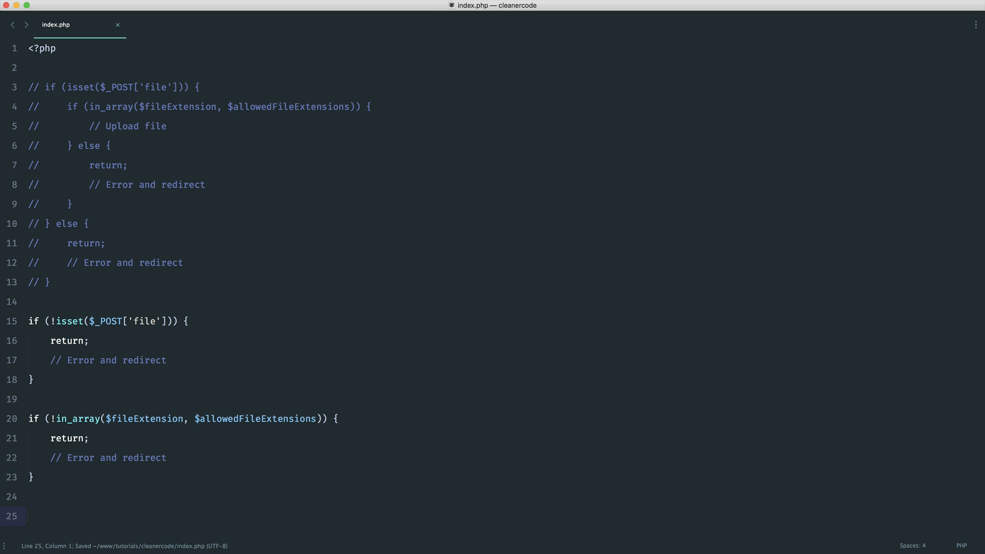
drag(42, 340, 166, 361)
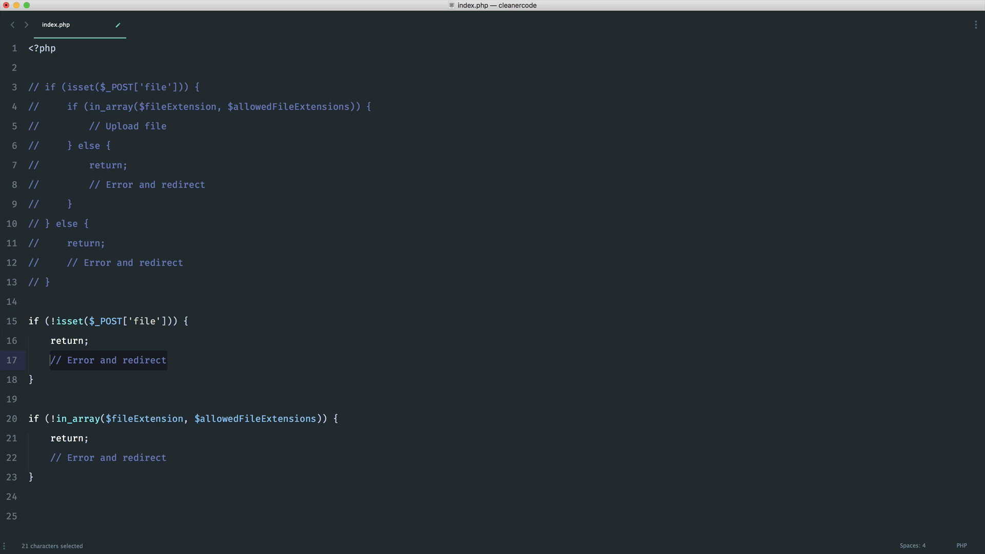
key(cmd+s)
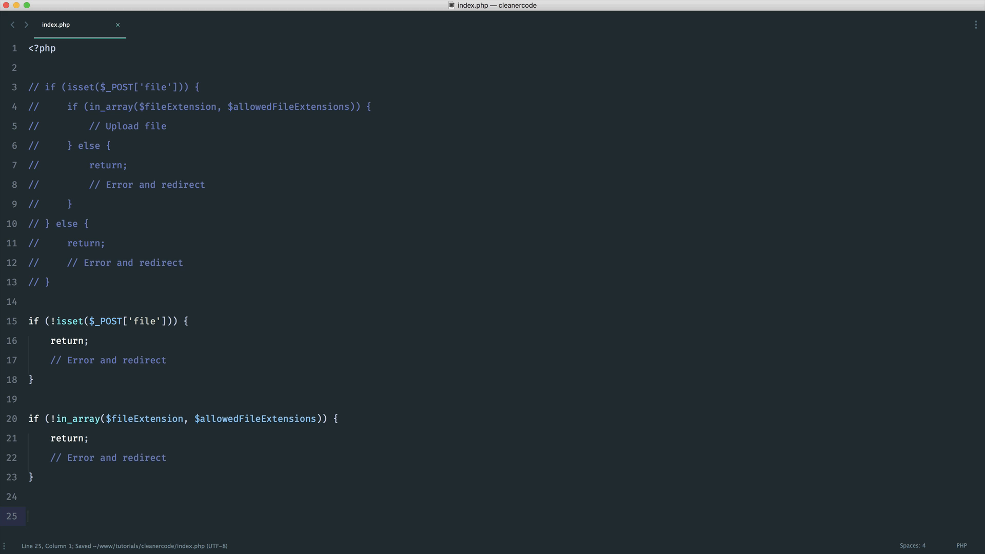
- Add the closing '// Upload the file!' comment and remove the continued comment marker
text(// Up)
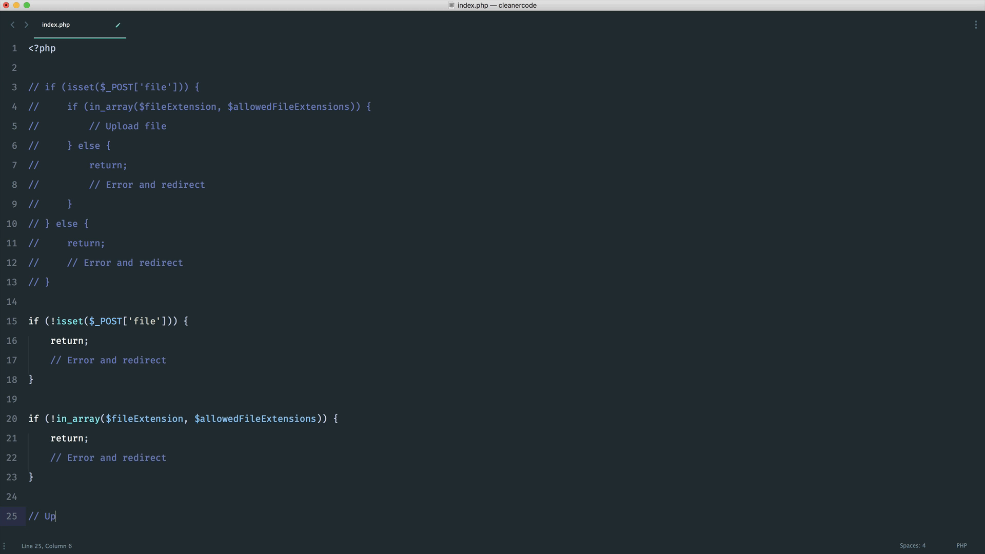
text(load the file!)
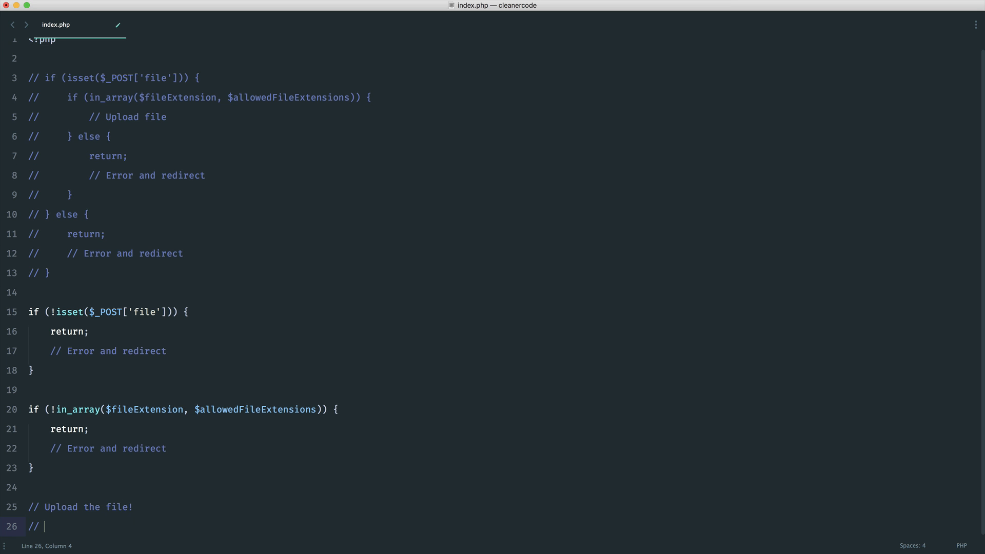
key(Backspace)
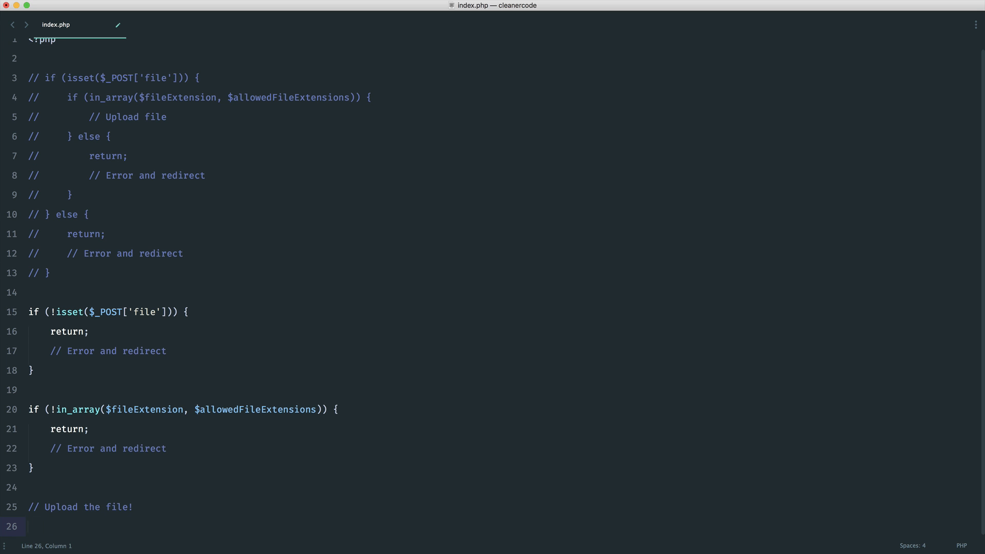
click(132, 507)
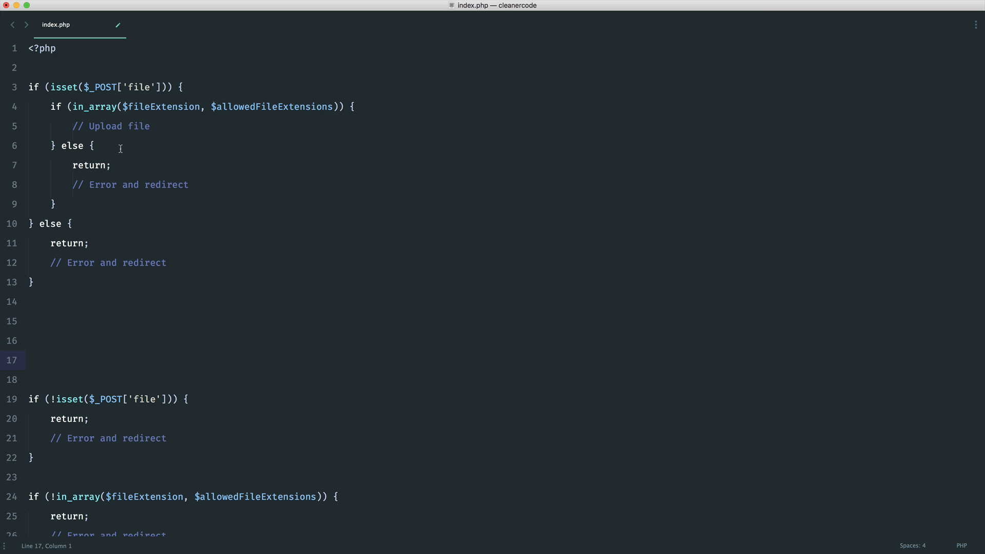
- Scroll down to compare the uncommented nested block with the guard clauses below
scroll(down, 3)
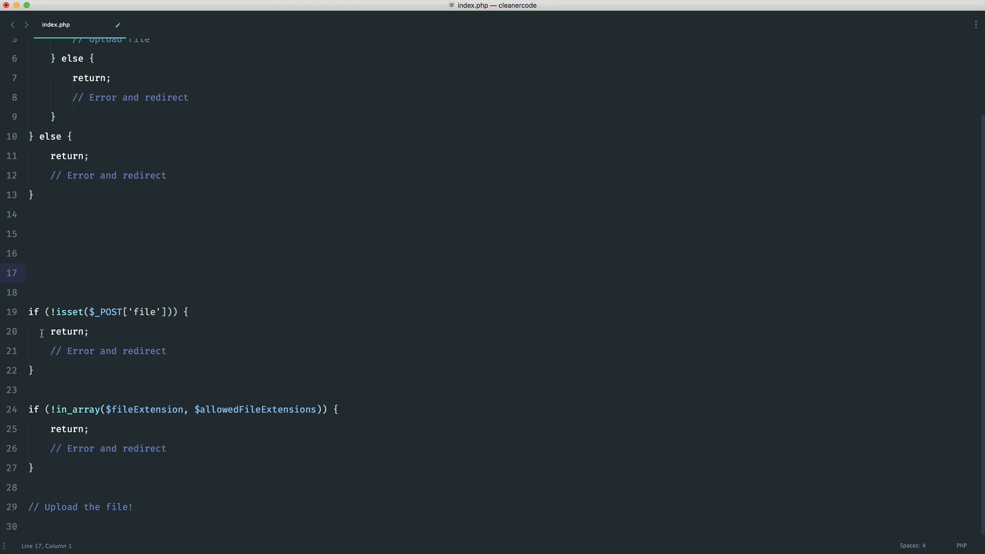